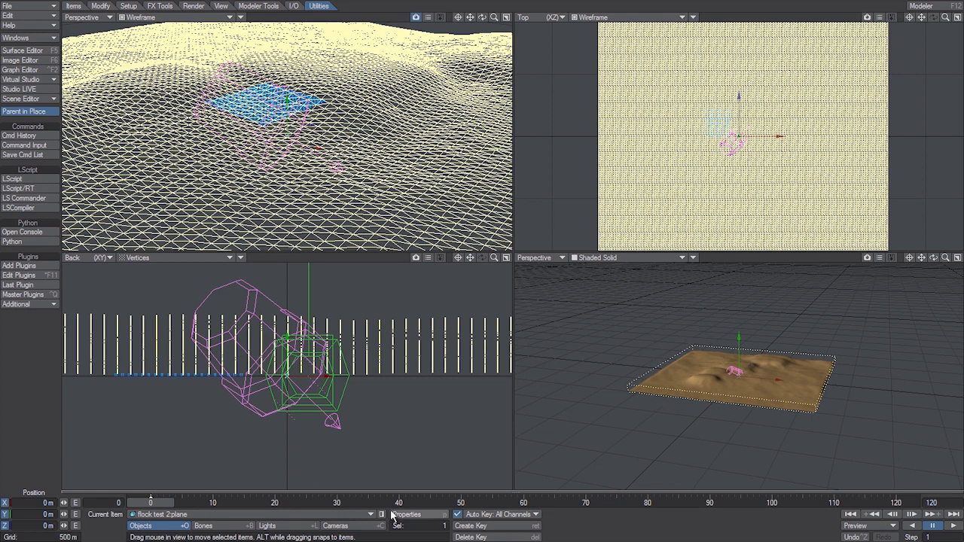
Inspect the terrain plane's Deform displacement map, an image-mapped terrain texture, then close the panel
click(405, 514)
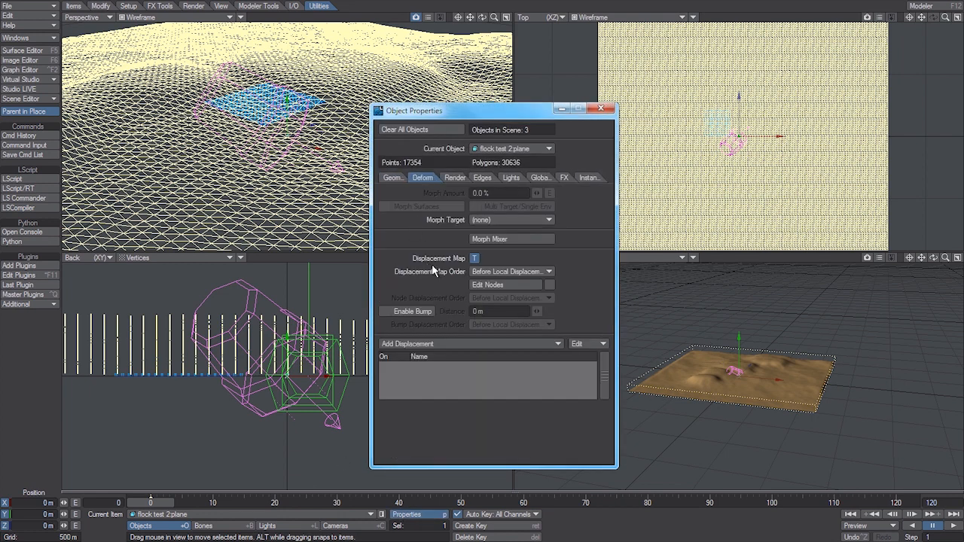
click(473, 258)
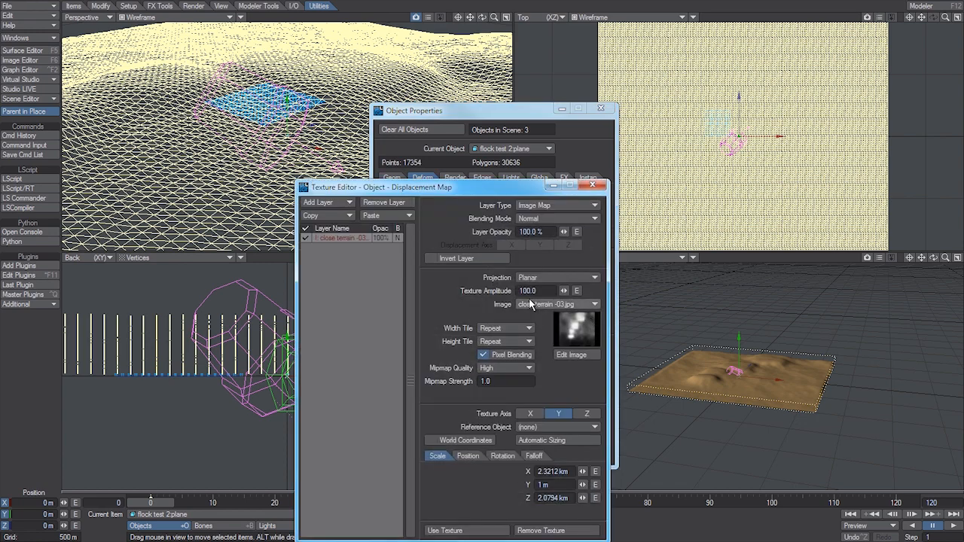
click(593, 186)
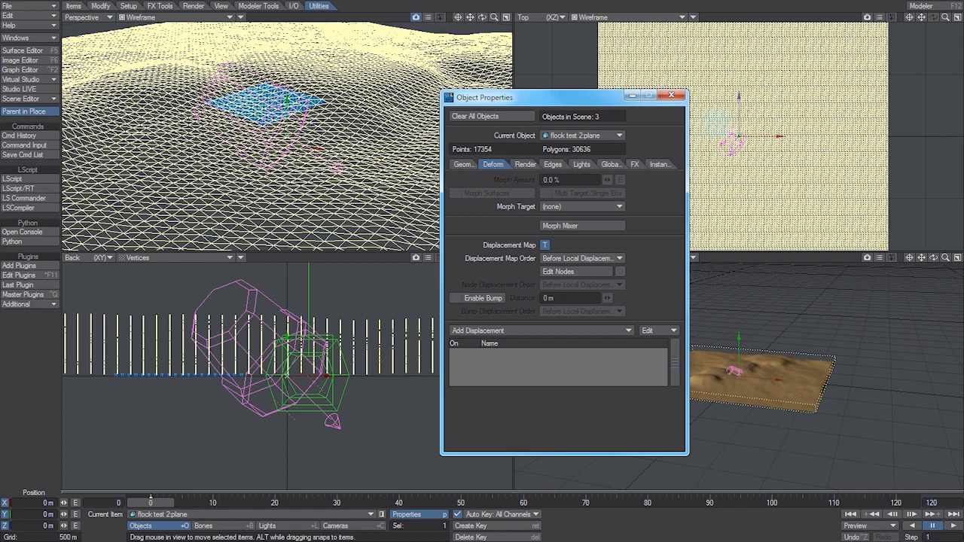
click(675, 95)
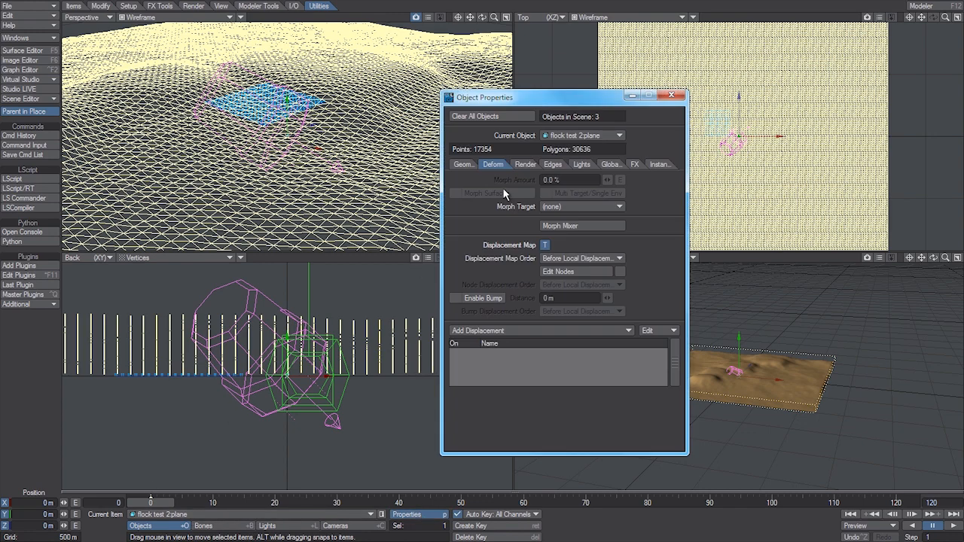
Review new_flock's Flock Generator settings, then return to the plane's Geometry properties
click(617, 135)
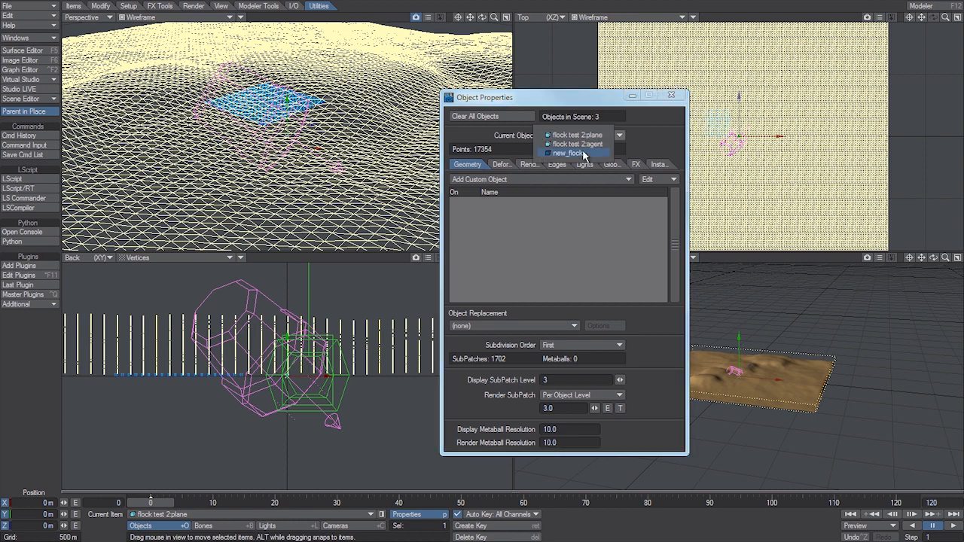
click(575, 153)
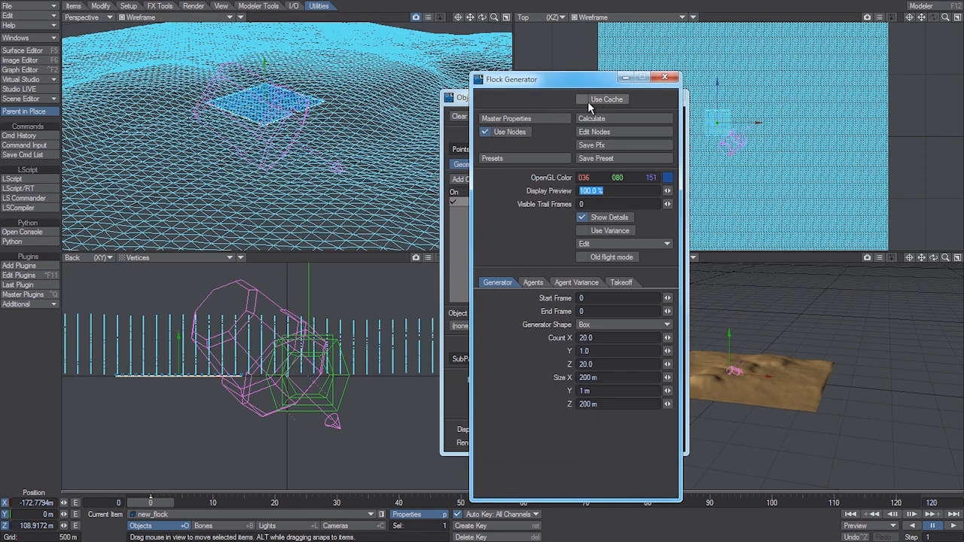
click(592, 118)
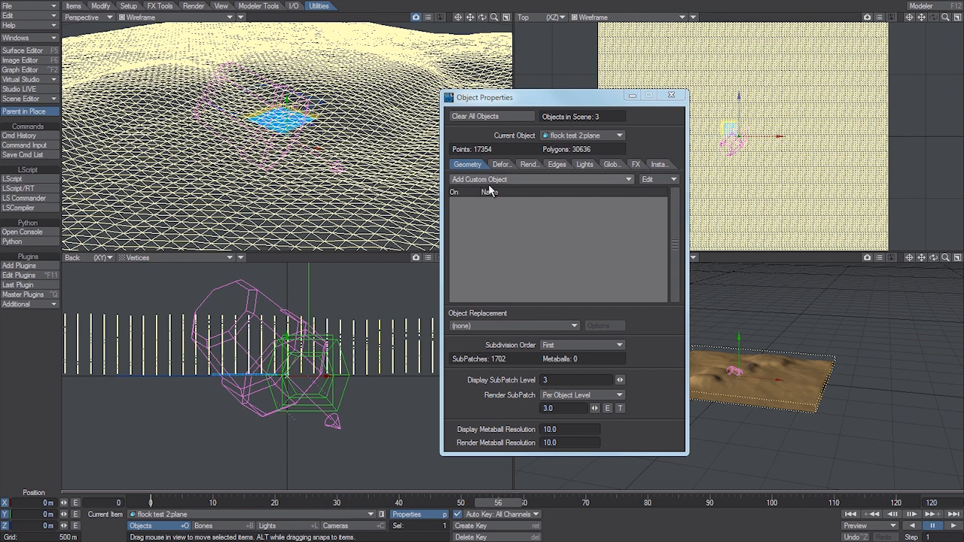
Add the RayCastReceiver custom object to the terrain plane and close Object Properties
click(541, 179)
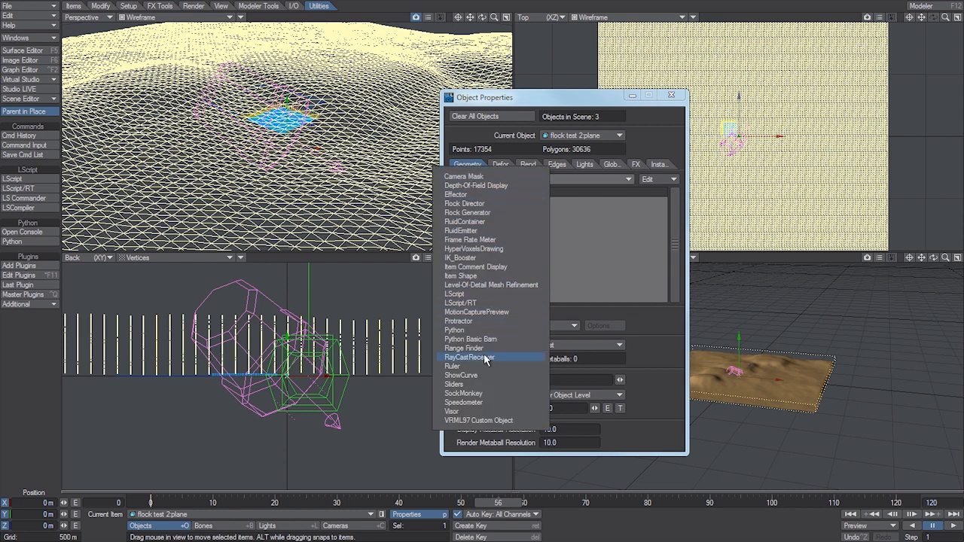
mouse_move(489, 364)
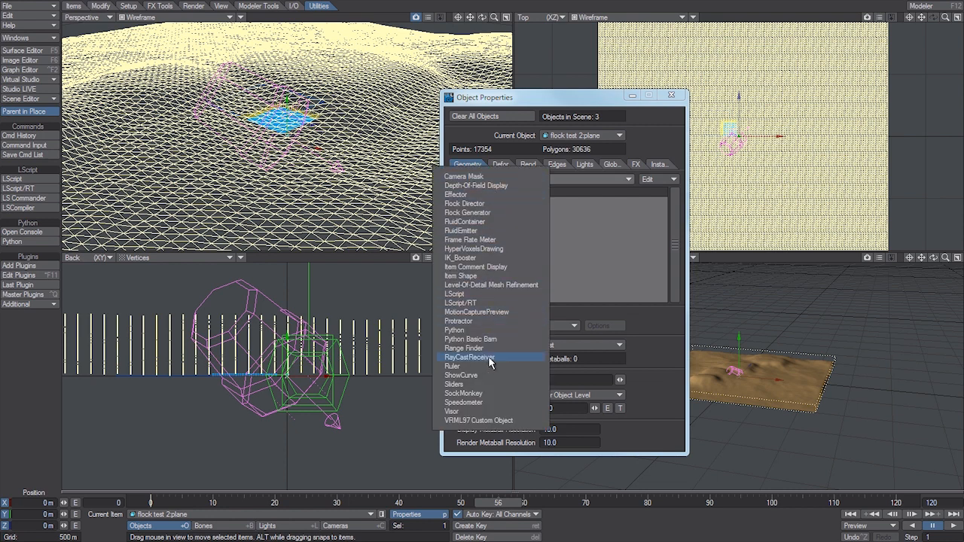
click(468, 357)
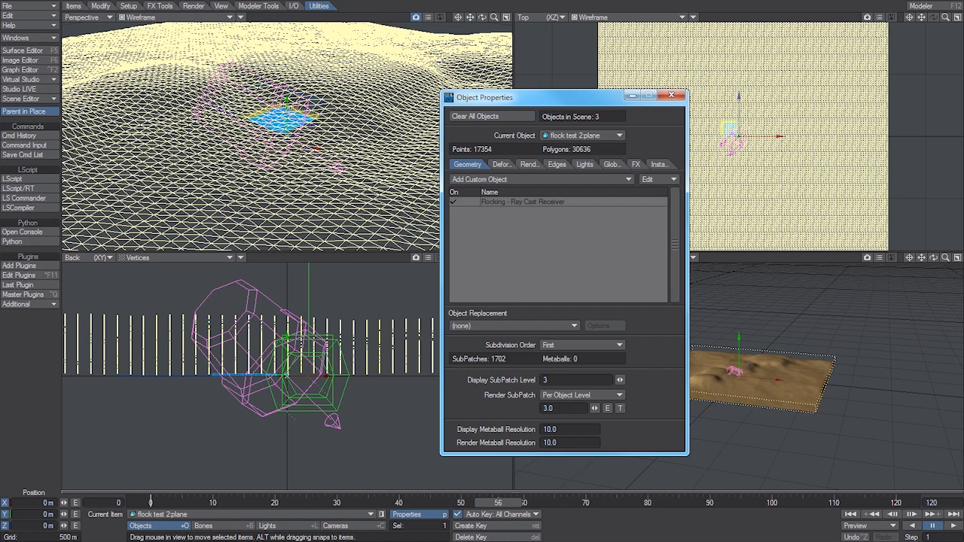
mouse_move(658, 120)
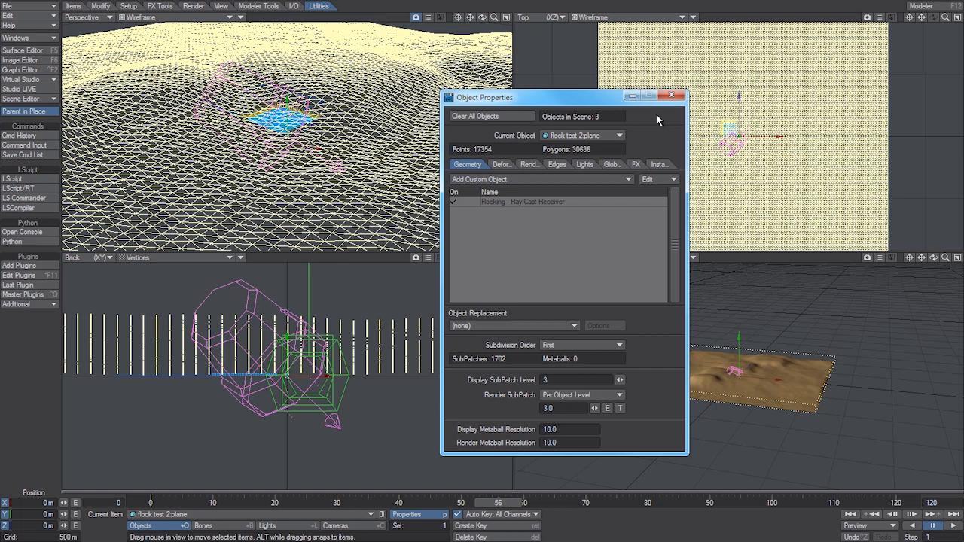
click(671, 96)
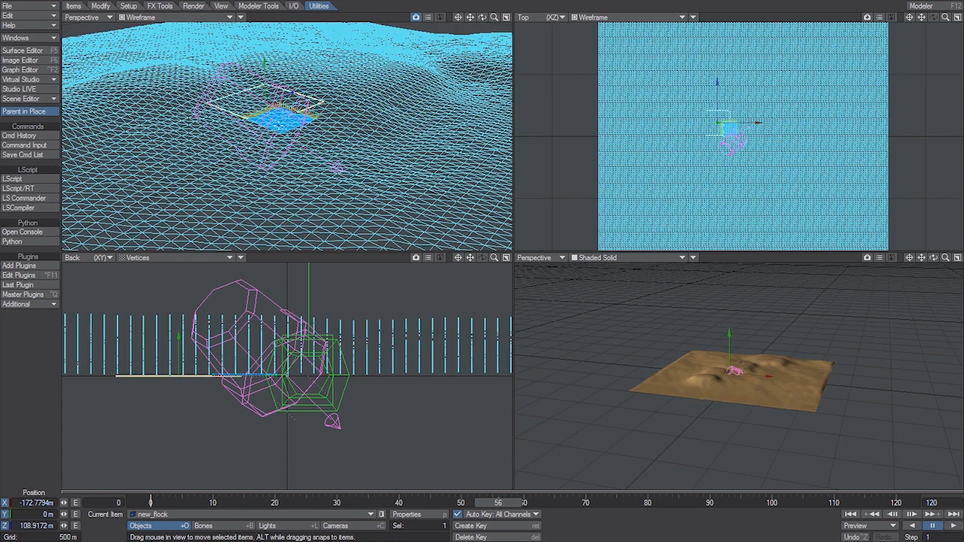
Open new_flock's Flock Generator and launch Edit Nodes to reach the Agent Control graph
click(407, 514)
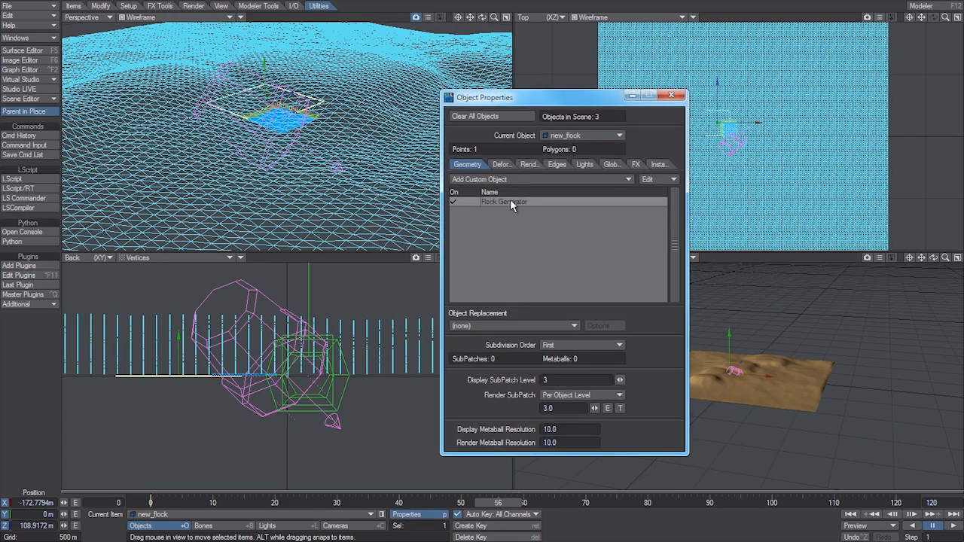
double_click(503, 202)
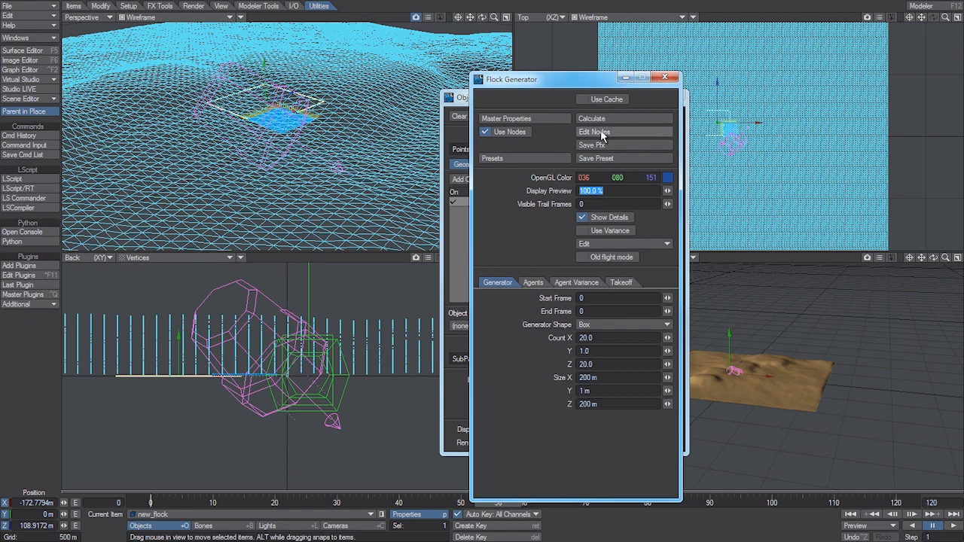
click(594, 131)
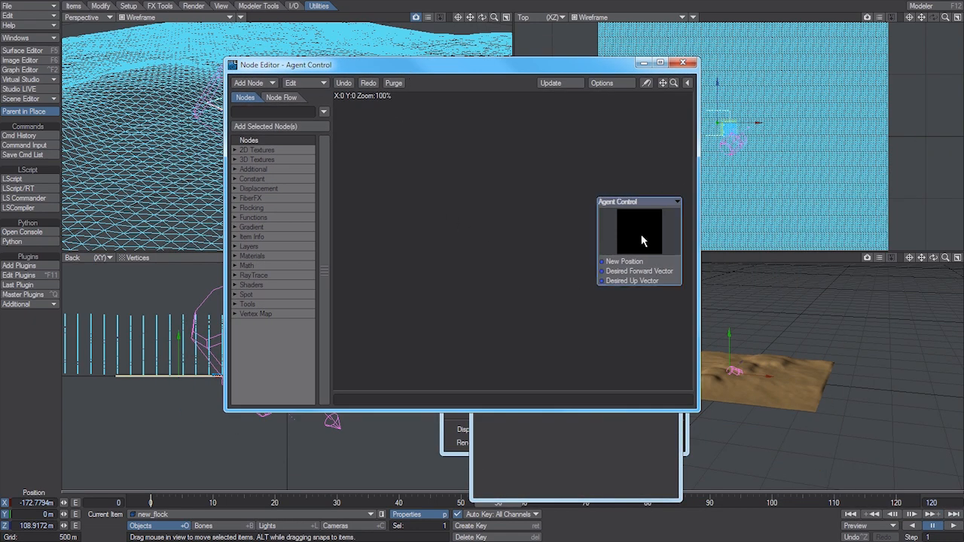
Add a RayCast (Flocking) node and wire its Intersect output to New Position
click(253, 83)
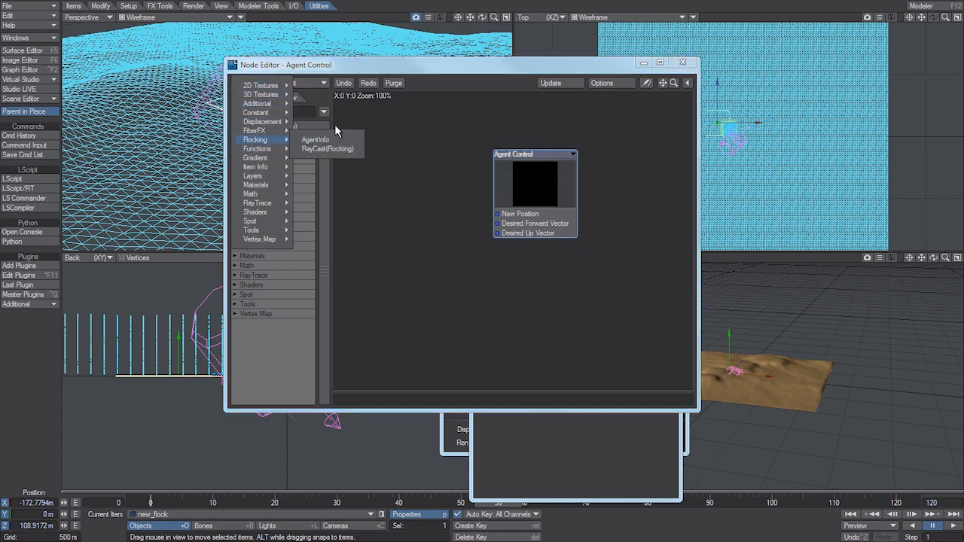
mouse_move(327, 148)
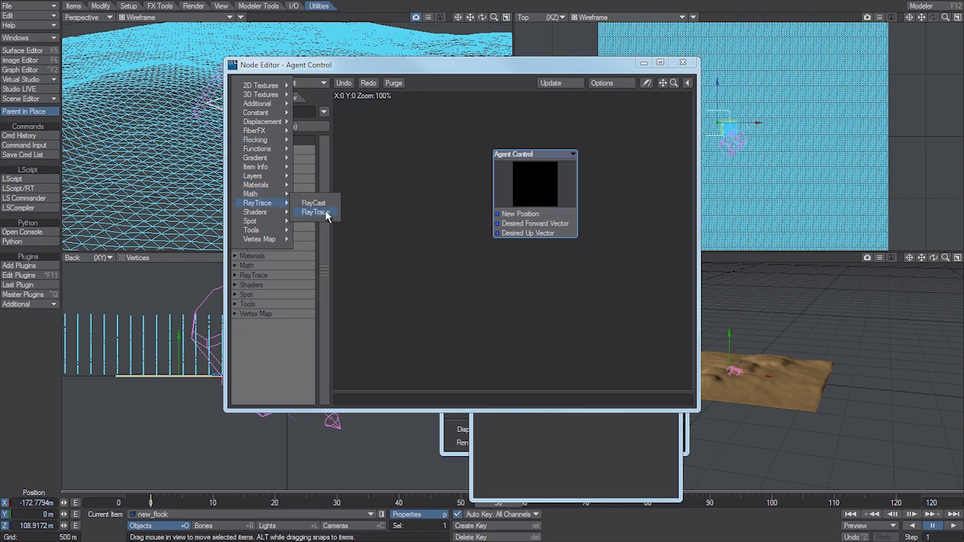
mouse_move(314, 202)
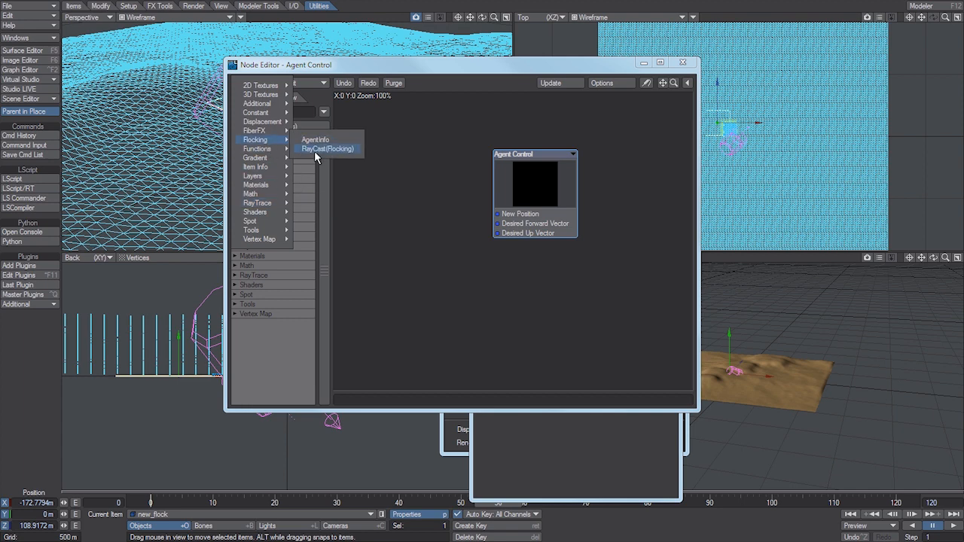
click(327, 148)
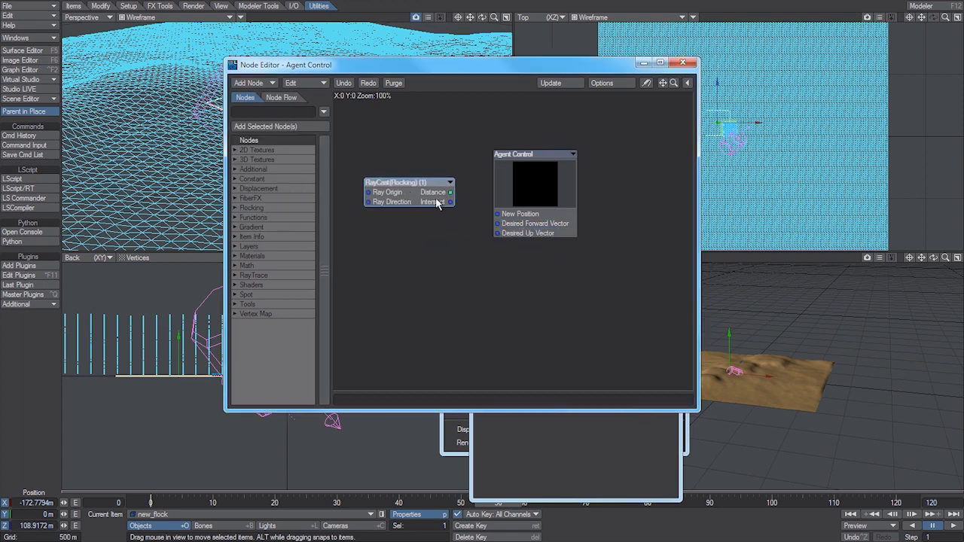
mouse_move(452, 207)
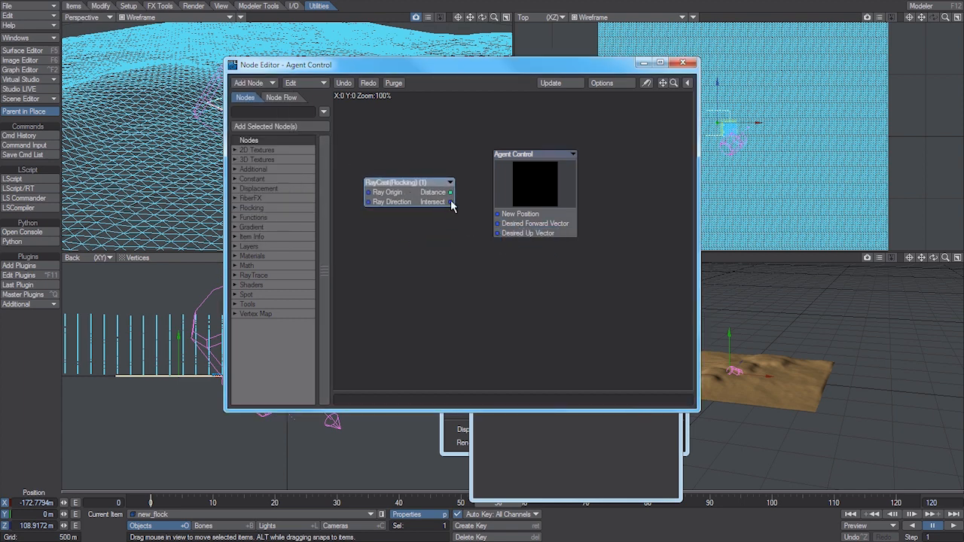
drag(450, 201, 497, 213)
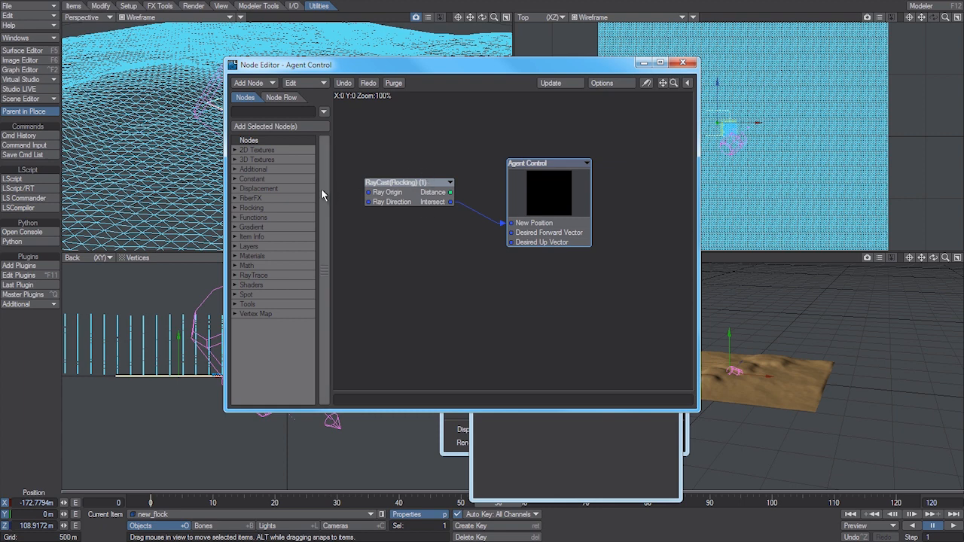
mouse_move(410, 216)
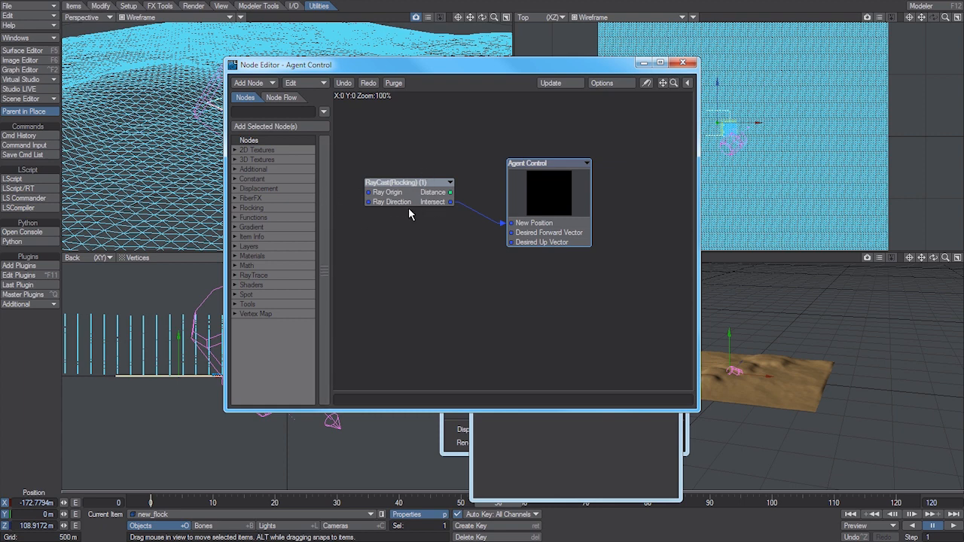
mouse_move(369, 205)
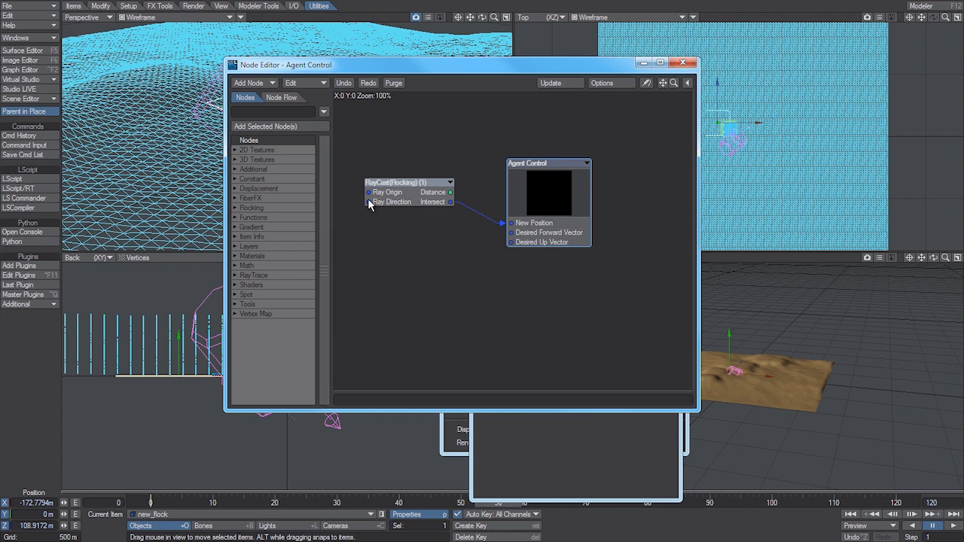
mouse_move(356, 205)
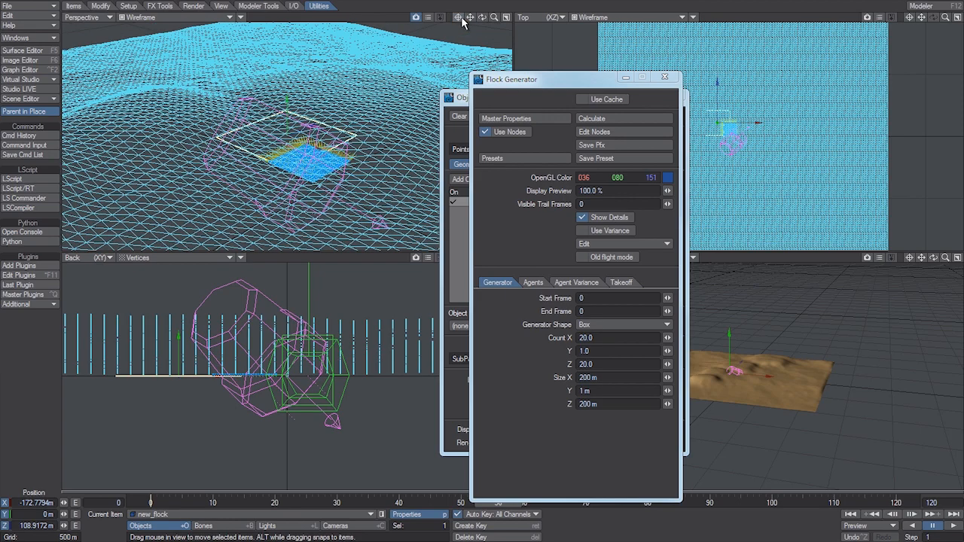
Calculate the flock and show the perspective view in Textured Shaded Solid
click(592, 118)
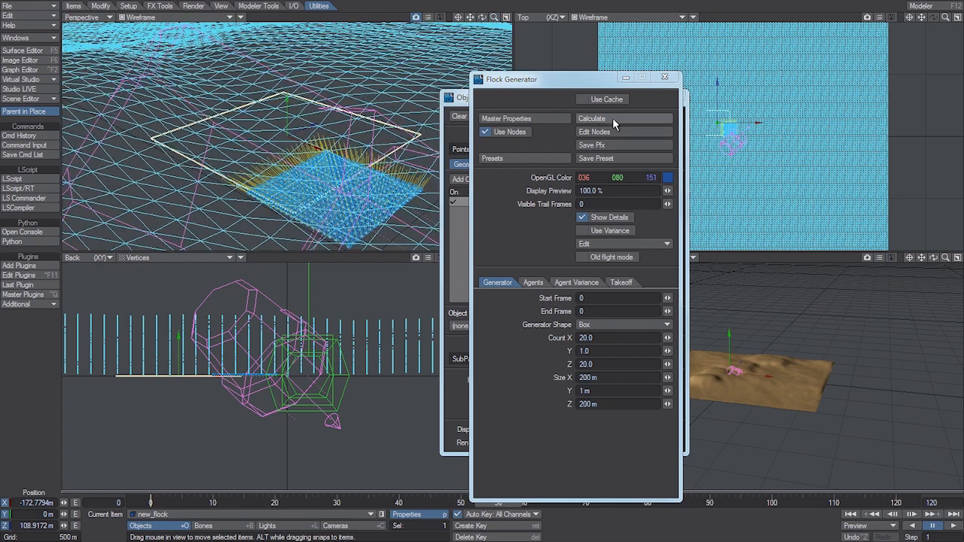
click(592, 118)
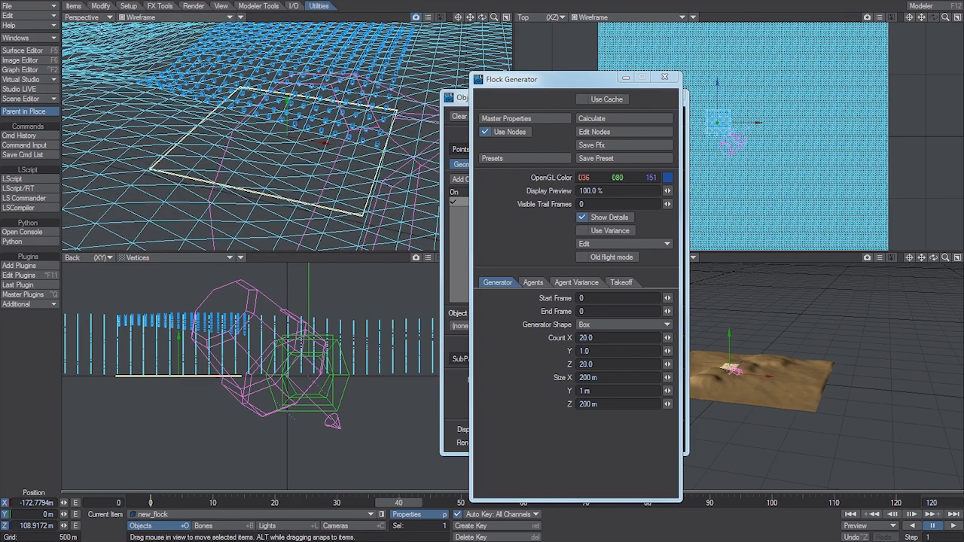
click(150, 17)
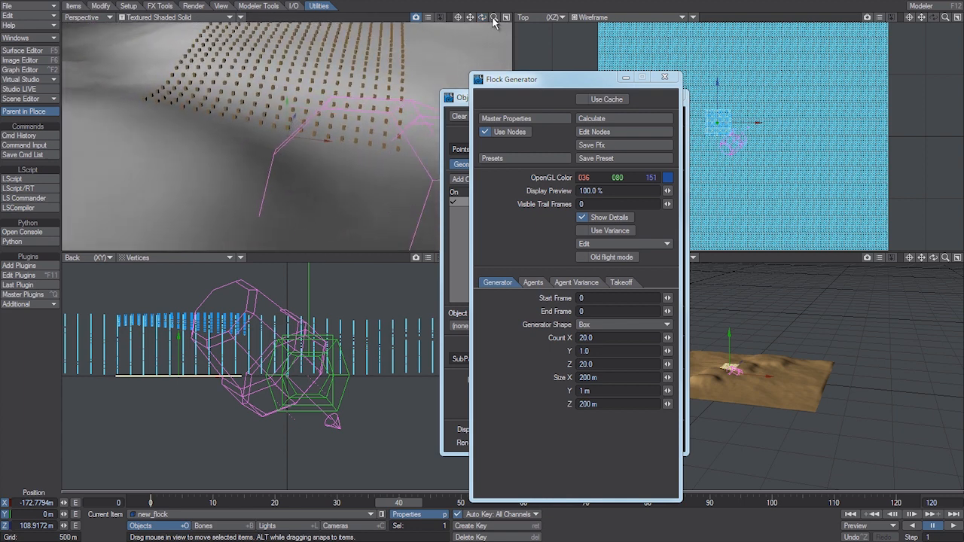
mouse_move(397, 152)
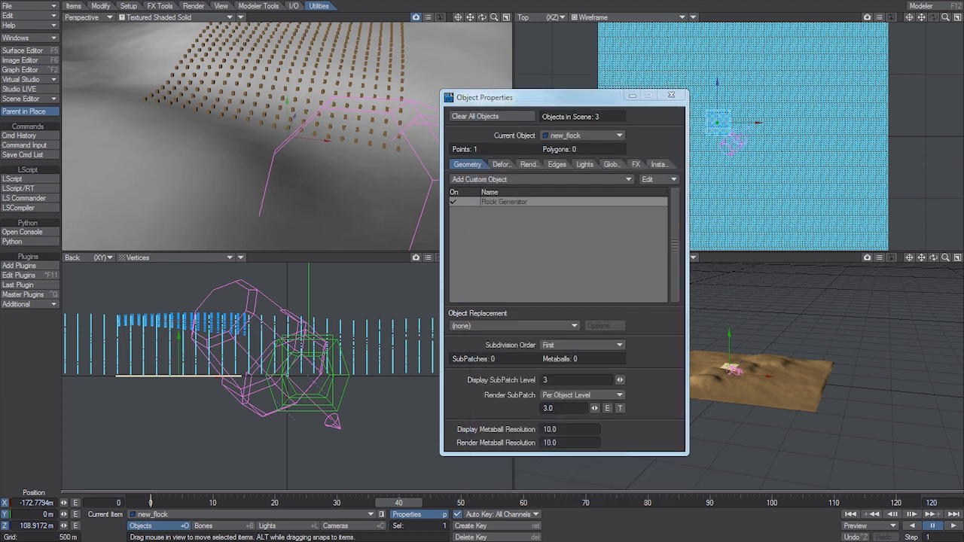
mouse_move(664, 111)
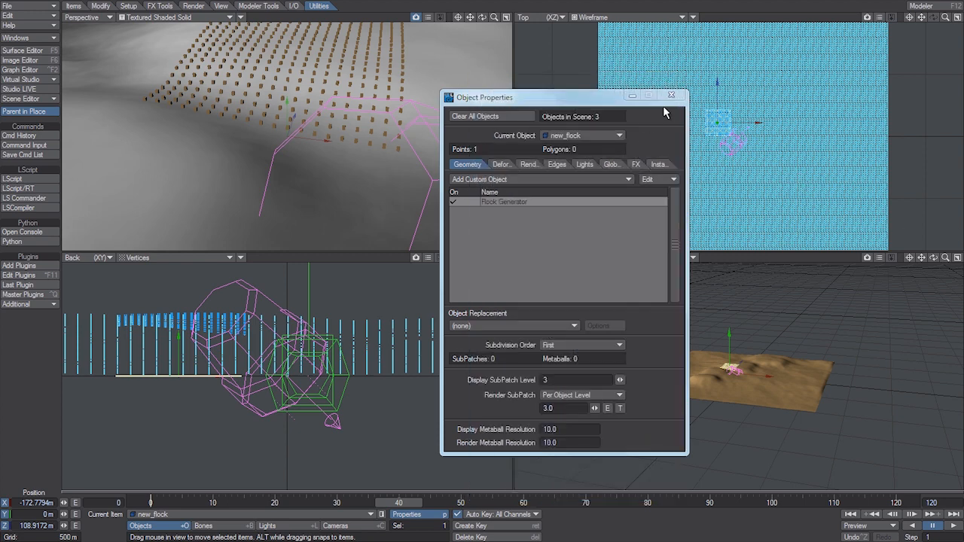
Give a new Null a Flock Director custom object with Director Type set to Goal
click(671, 96)
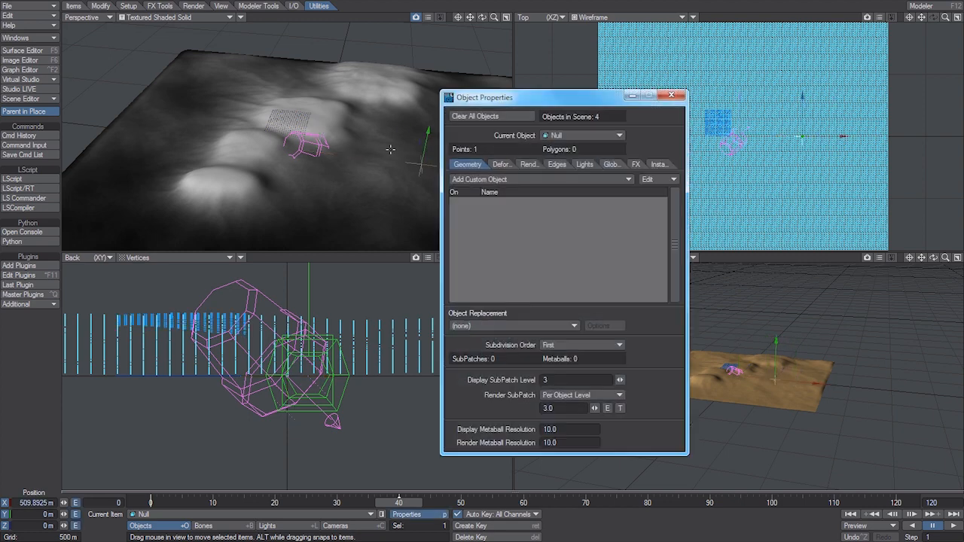
click(538, 179)
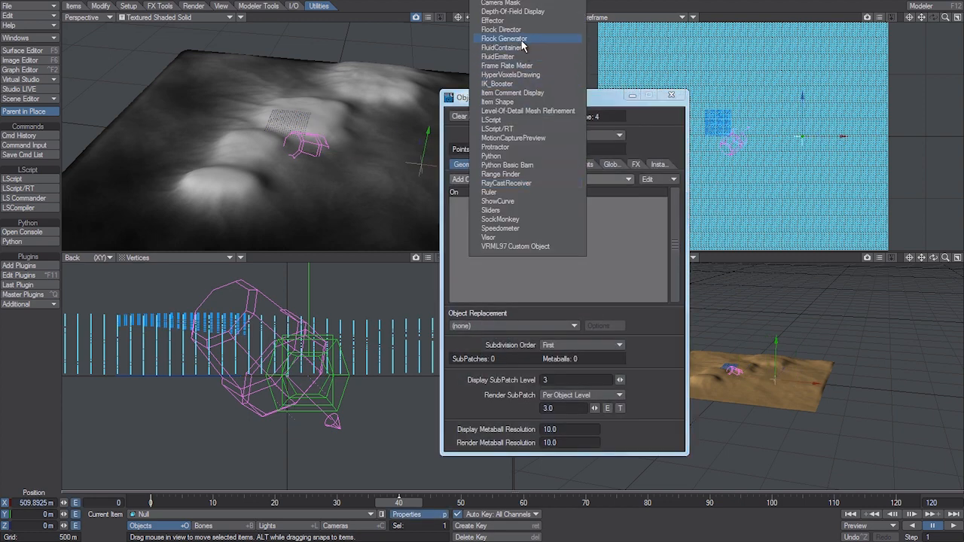
click(501, 29)
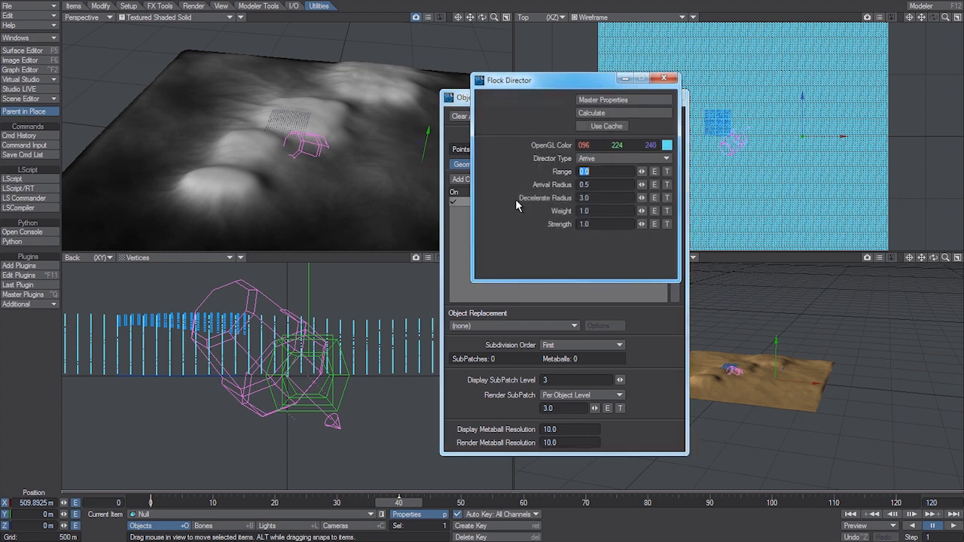
click(624, 158)
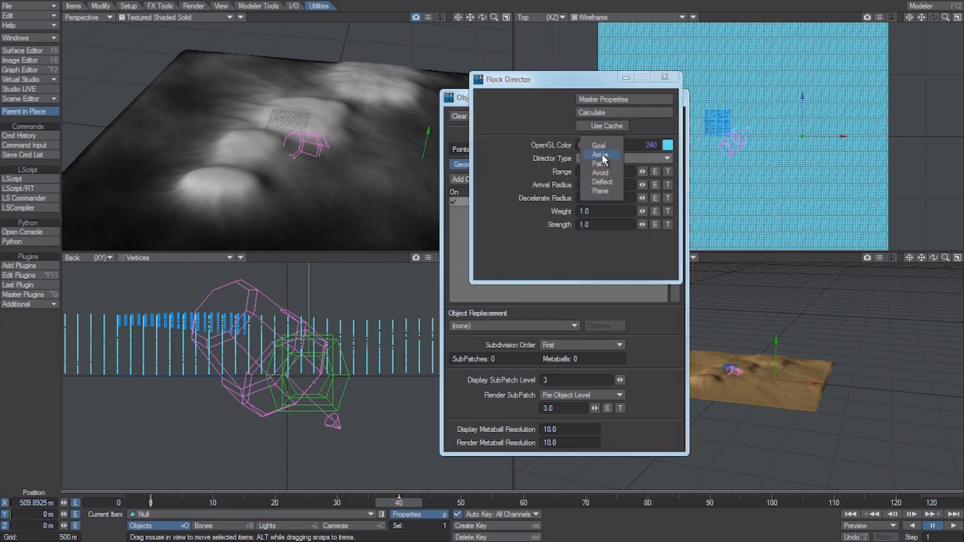
click(599, 144)
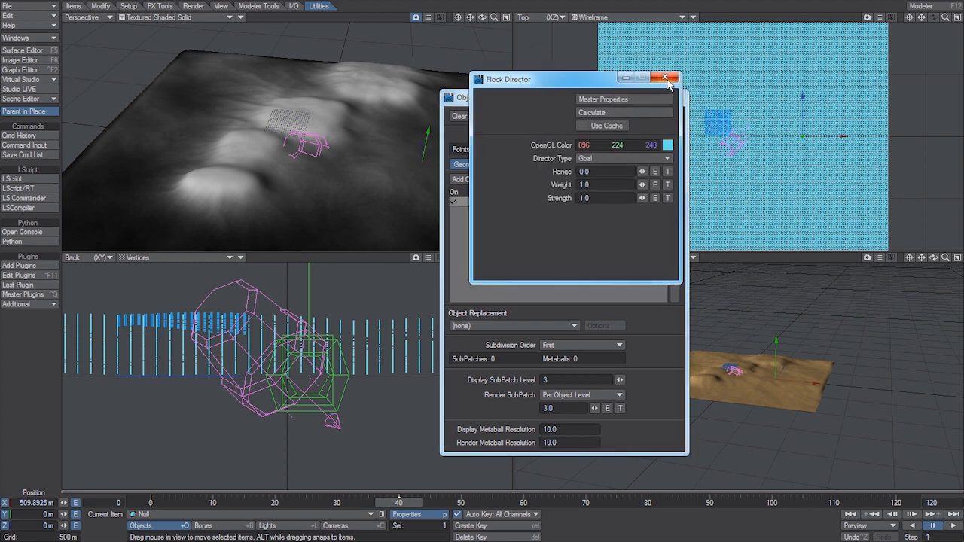
click(666, 78)
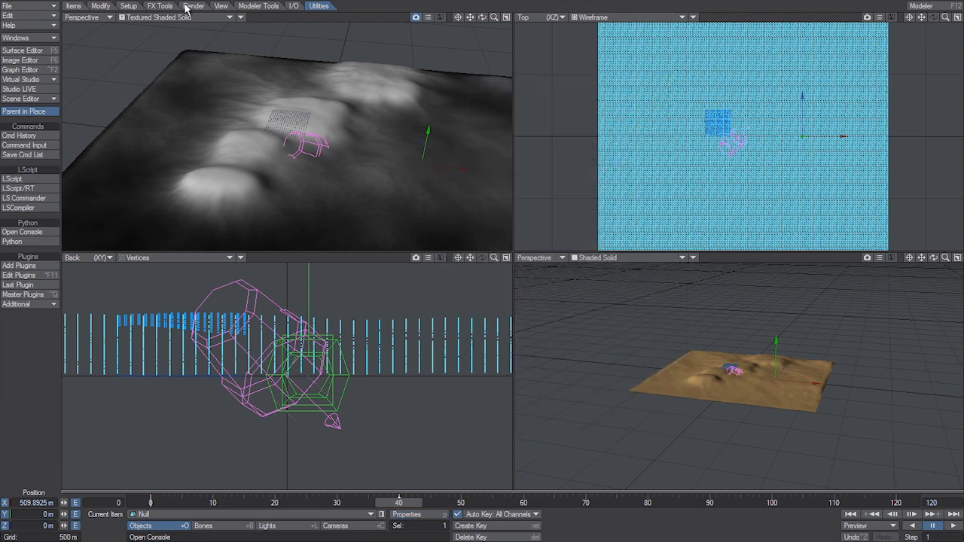
Calculate flocks from FX Tools and scrub the timeline forward to about frame 46
click(26, 338)
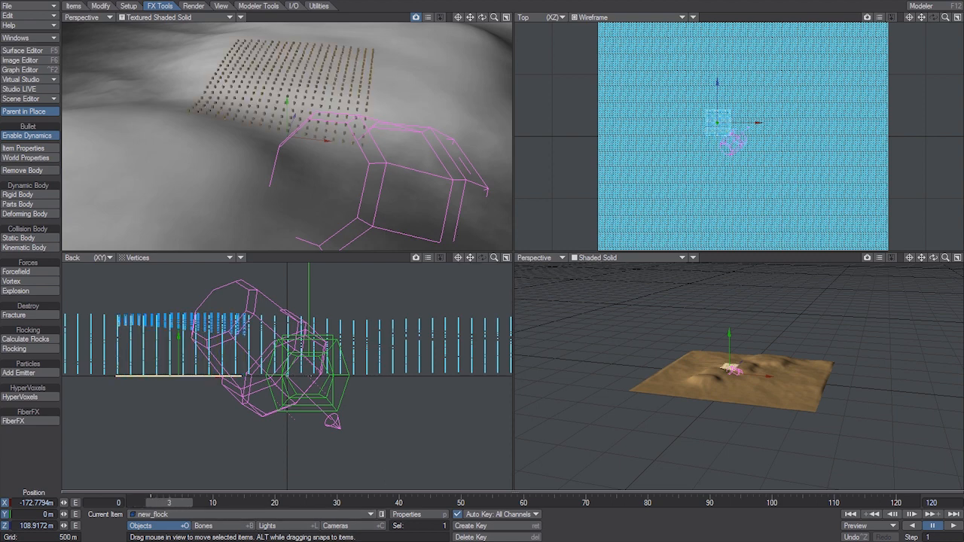
drag(168, 502, 452, 503)
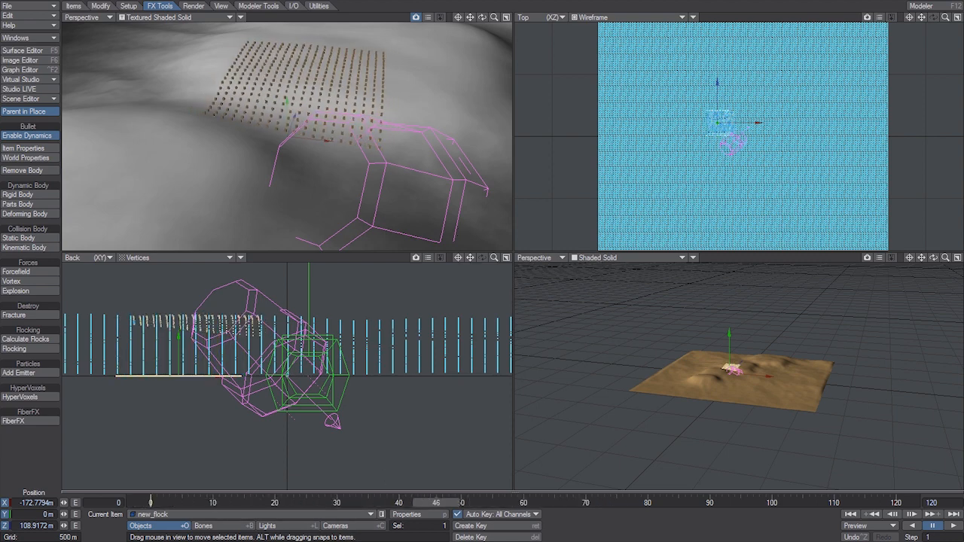